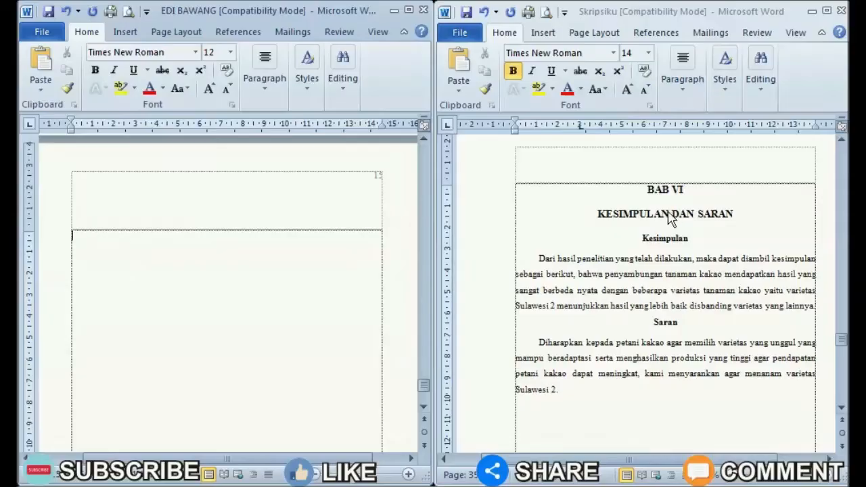
mouse_move(596, 217)
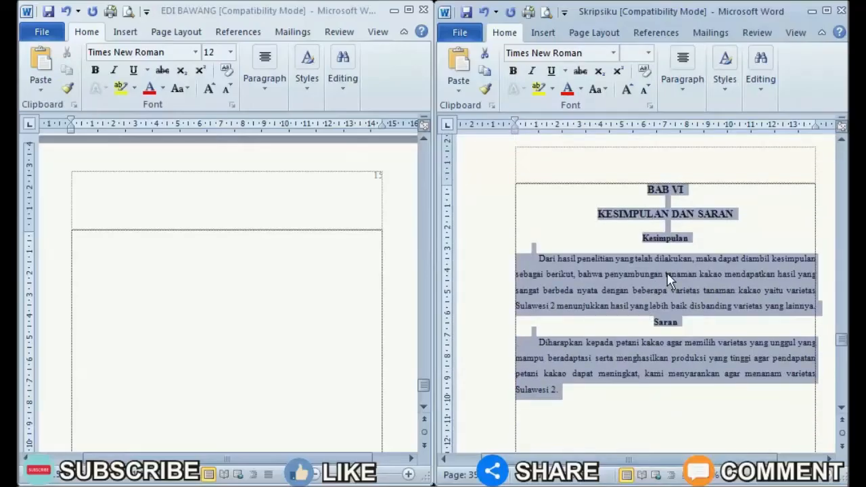
Copy the selected BAB VI Kesimpulan dan Saran text from Skripsiku.
right_click(667, 277)
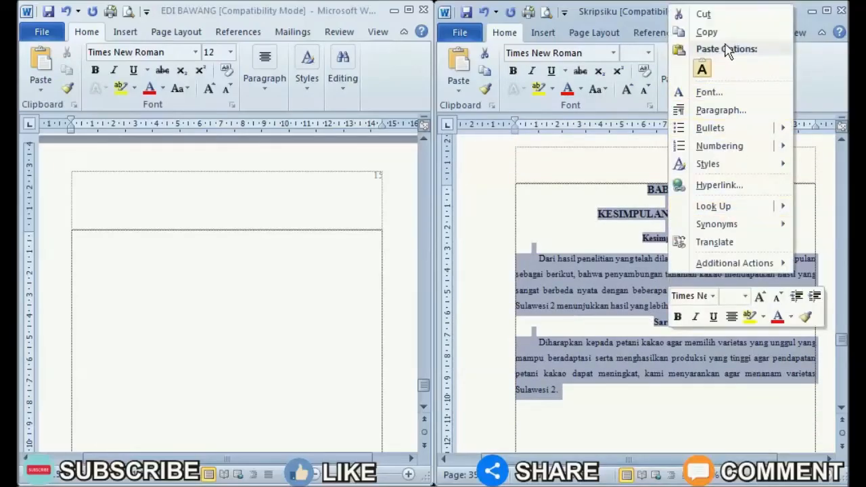
left_click(688, 383)
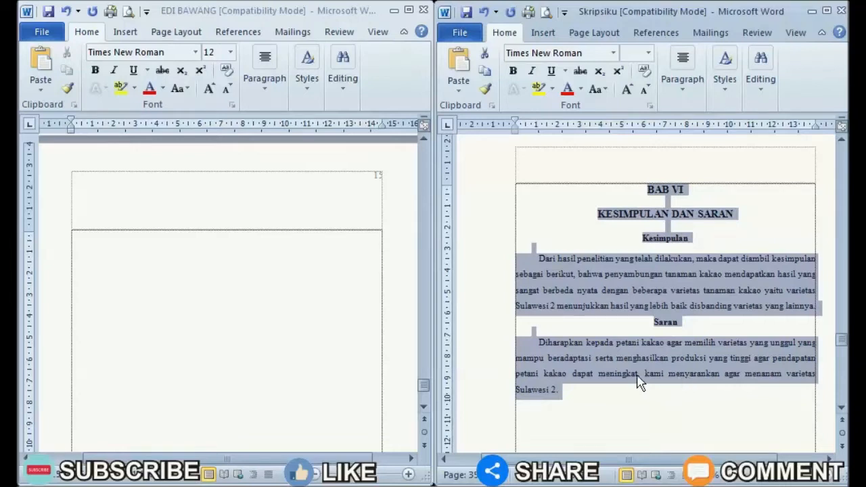
mouse_move(208, 269)
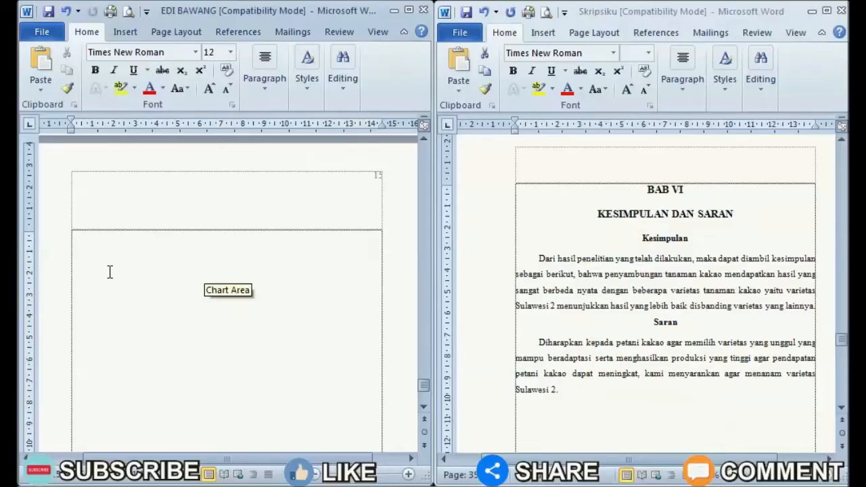
Paste the BAB VI chapter onto EDI BAWANG's blank page, keeping source formatting.
right_click(109, 272)
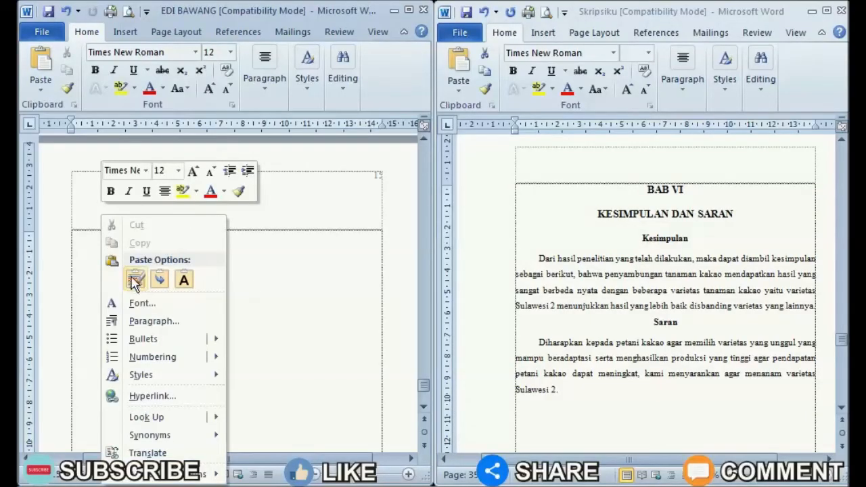
left_click(135, 279)
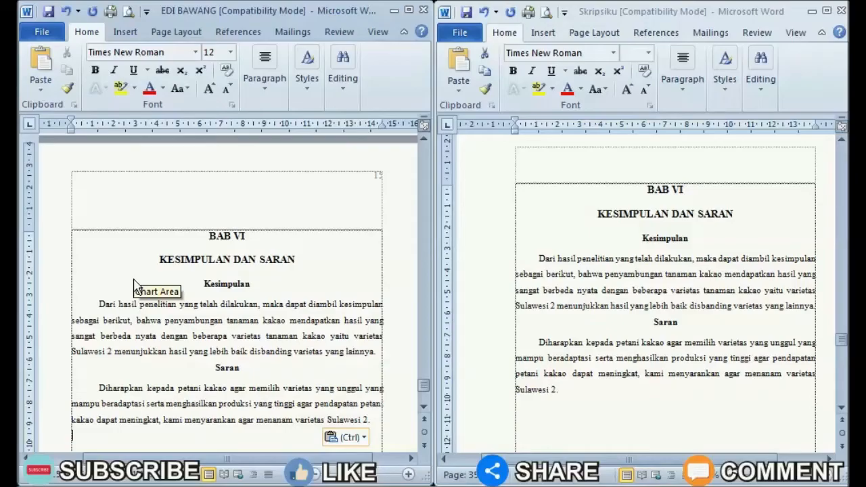
mouse_move(312, 279)
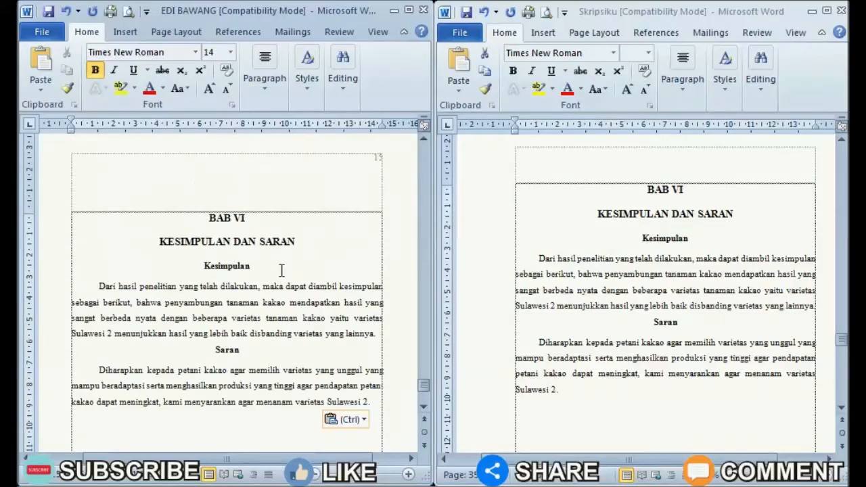
scroll("down", 3)
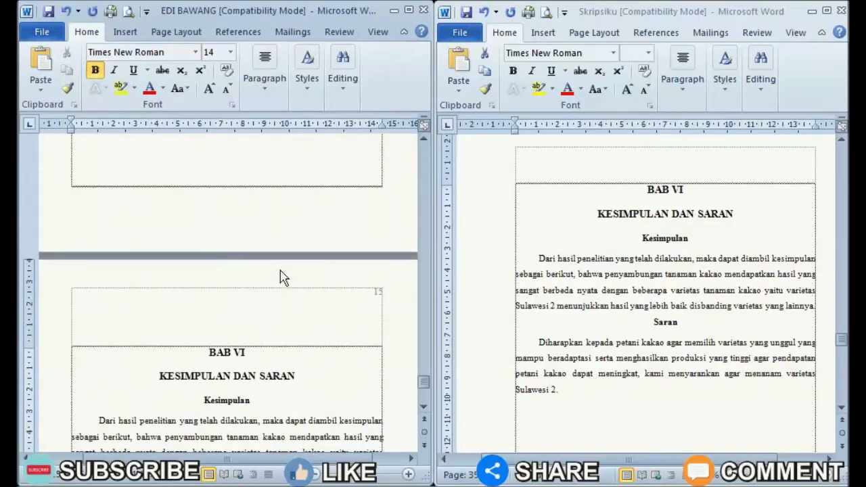